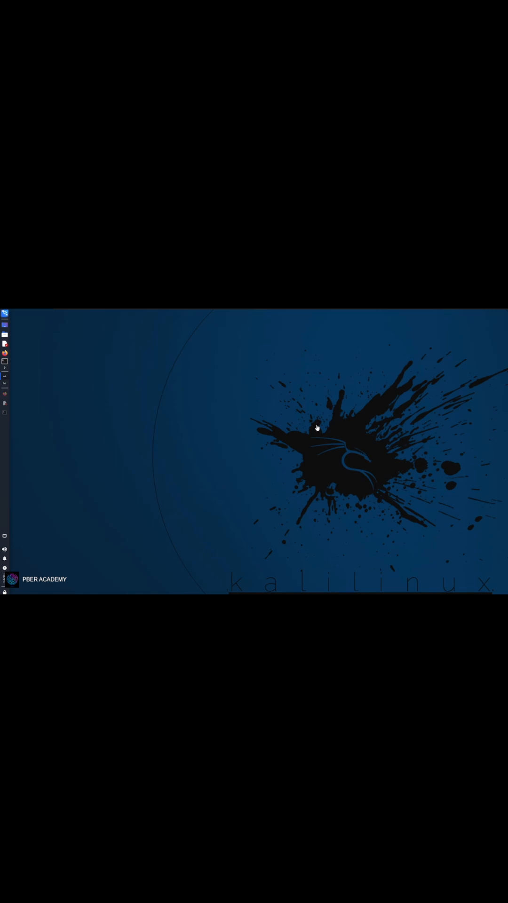
# Step: Run crunch from a new terminal to show its version 3.6 banner and usage syntax
pyautogui.click(5, 361)
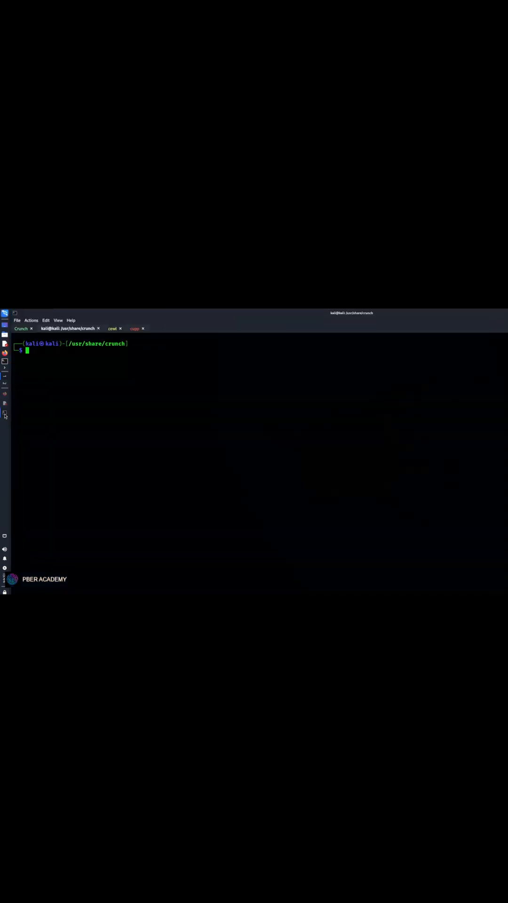
pyautogui.write('crunch --help')
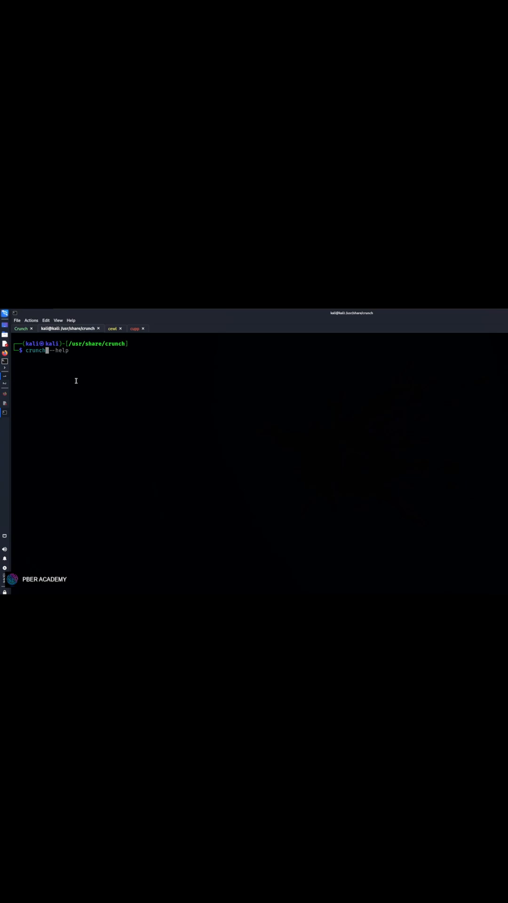
pyautogui.press('Return')
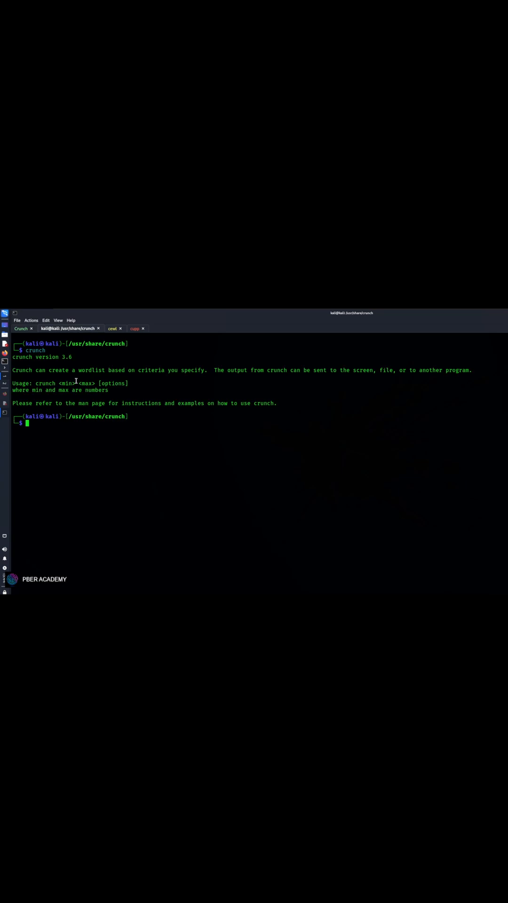
pyautogui.moveTo(56, 429)
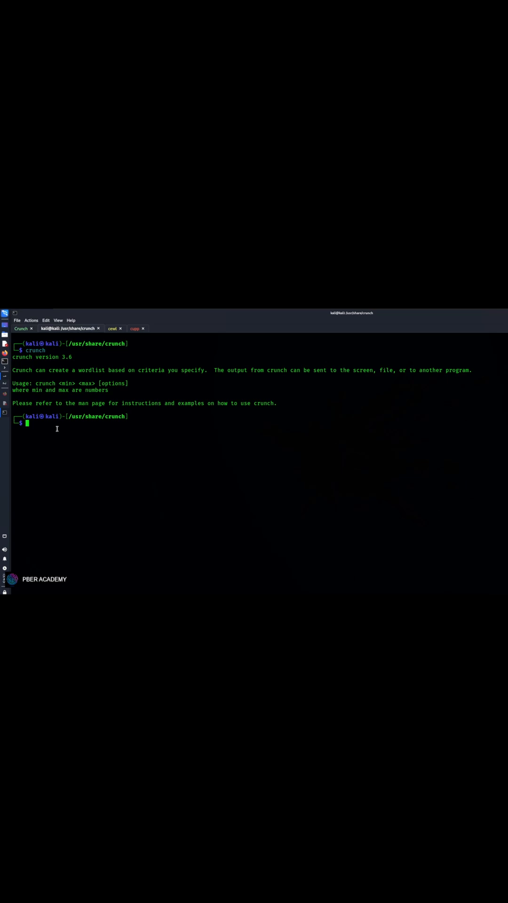
pyautogui.moveTo(8, 405)
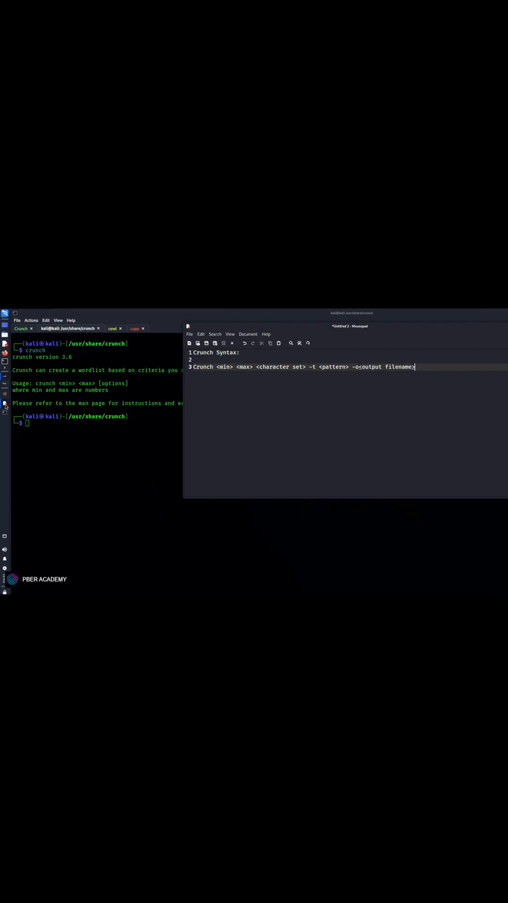
pyautogui.moveTo(281, 411)
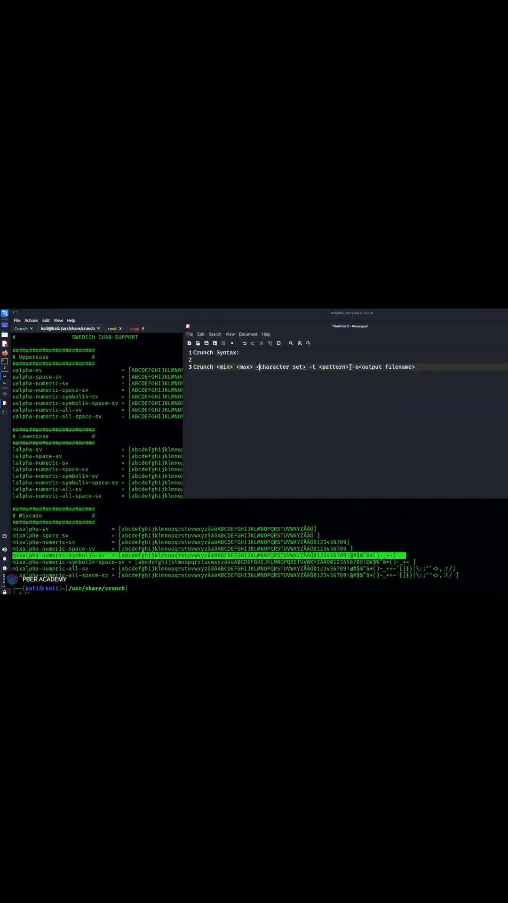
# Step: Highlight the character set placeholder in the crunch syntax note for comparison with charset.lst
pyautogui.doubleClick(333, 366)
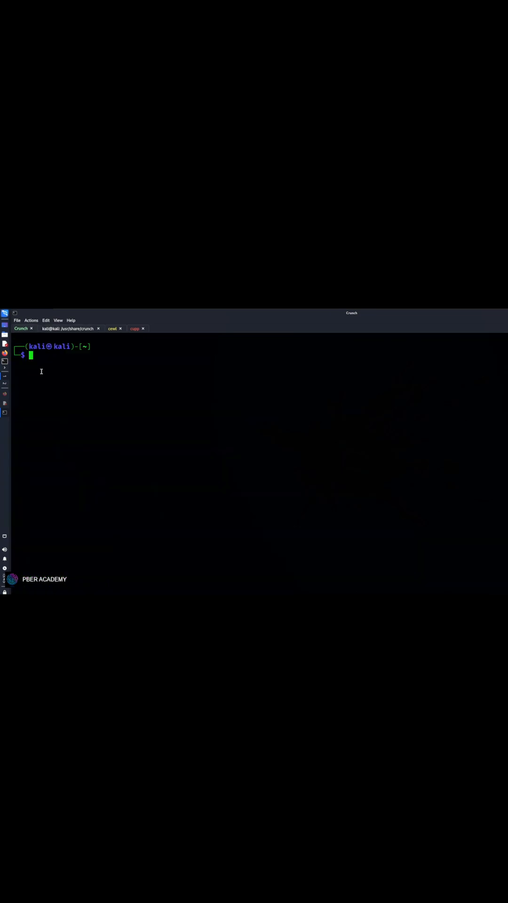
# Step: Run sudo crunch 8 8 with mixalpha-numeric-all-sv into customwordlist.txt and highlight the reported line count
pyautogui.write('sudo apt upgrade')
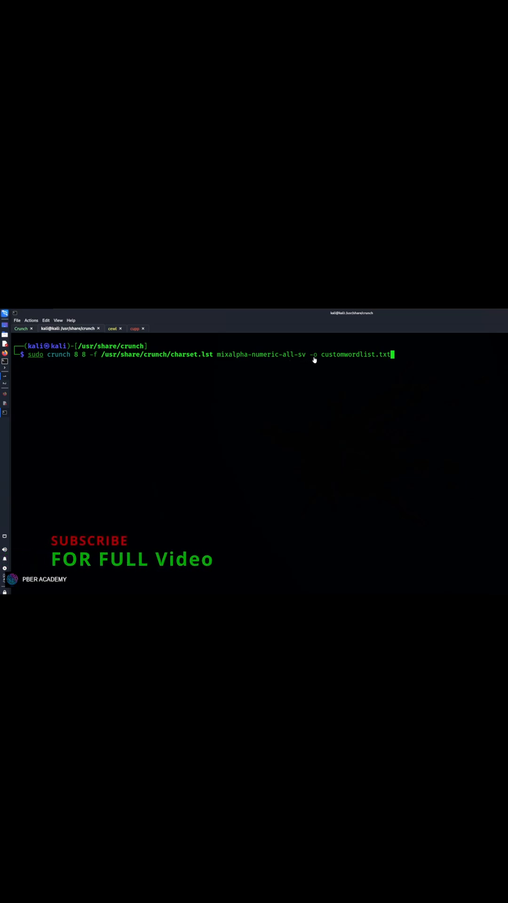
pyautogui.moveTo(379, 363)
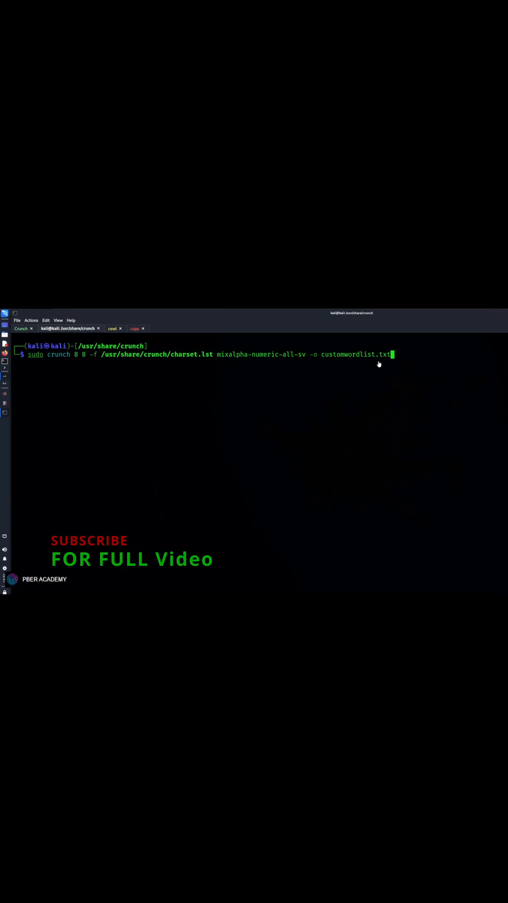
pyautogui.press('Return')
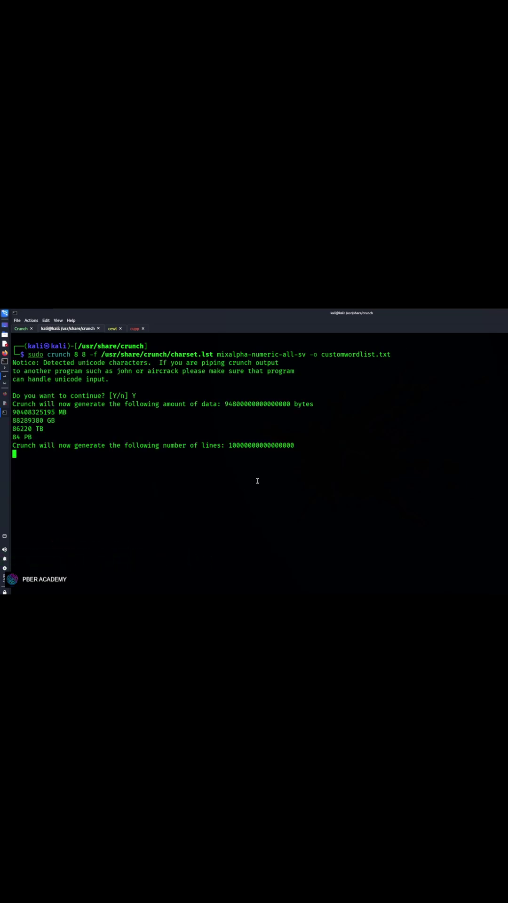
pyautogui.doubleClick(268, 445)
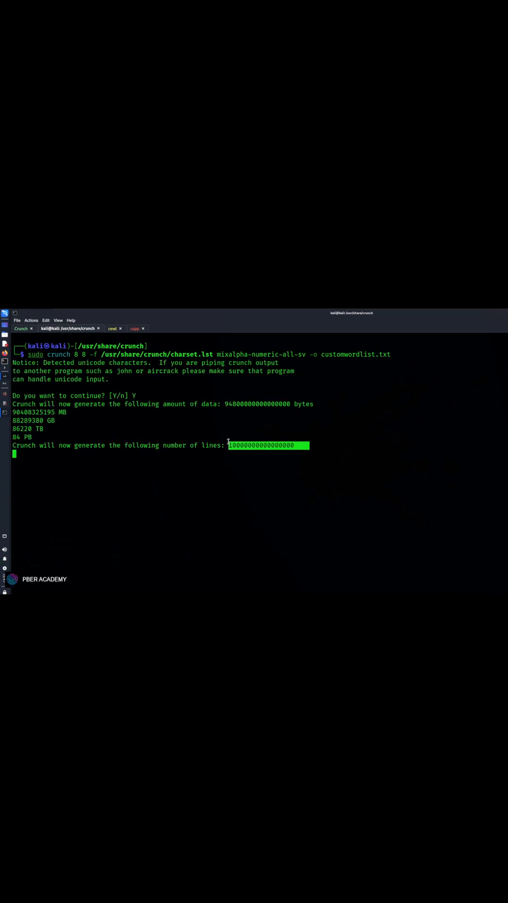